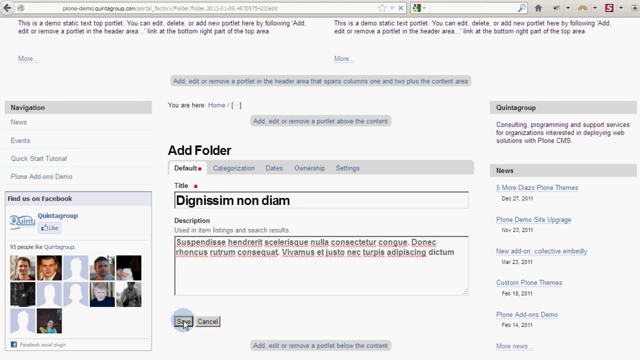
Step: Save the 'Dignissim non diam' folder and open its publishing state menu
left_click(185, 321)
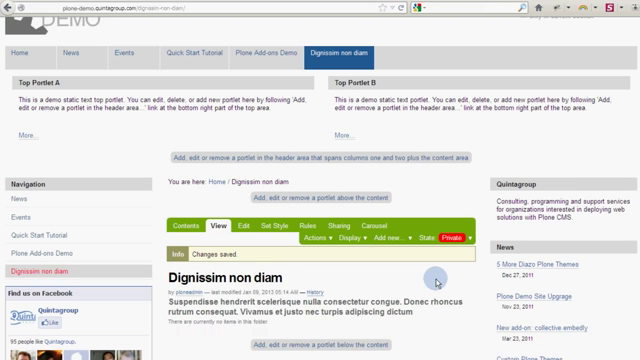
left_click(426, 225)
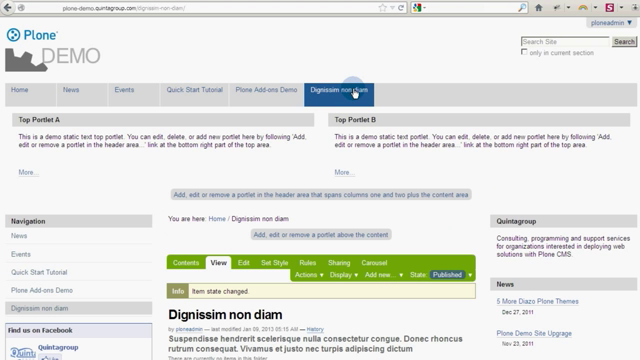
mouse_move(470, 160)
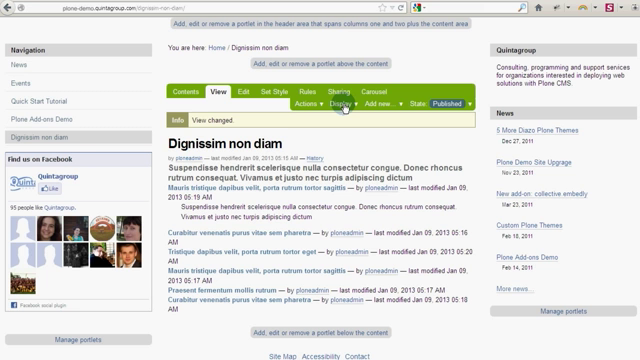
Step: Switch the folder display to Thumbnail view and scroll through the six images
left_click(338, 105)
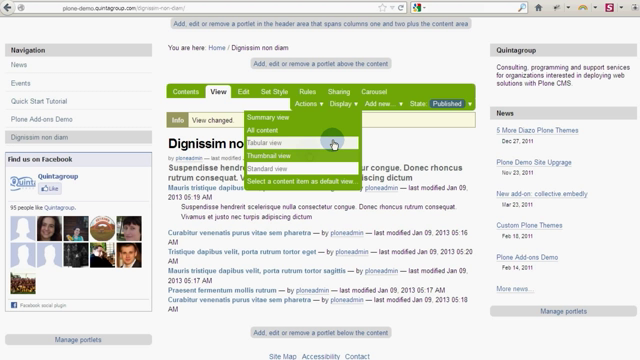
mouse_move(306, 150)
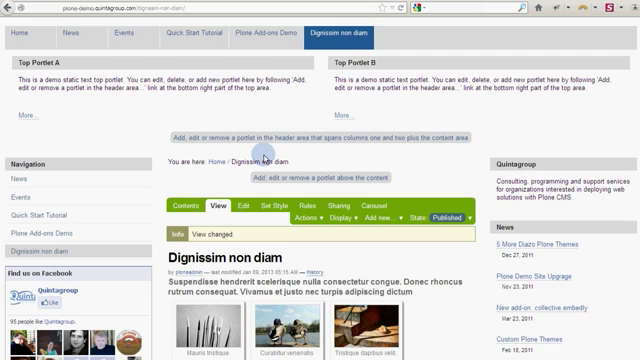
scroll("down", 3)
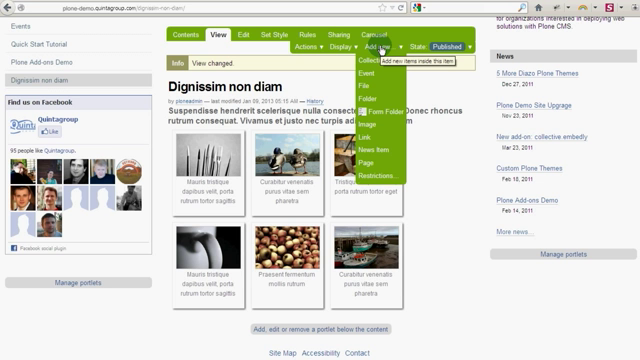
mouse_move(362, 99)
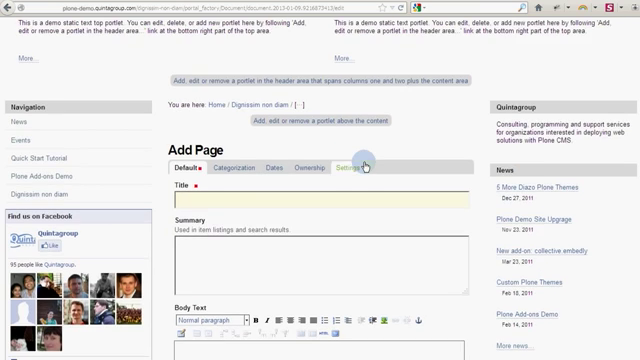
Step: Enter the page body text ending 'porta rutrum tortor sagittis eget'
scroll("down", 3)
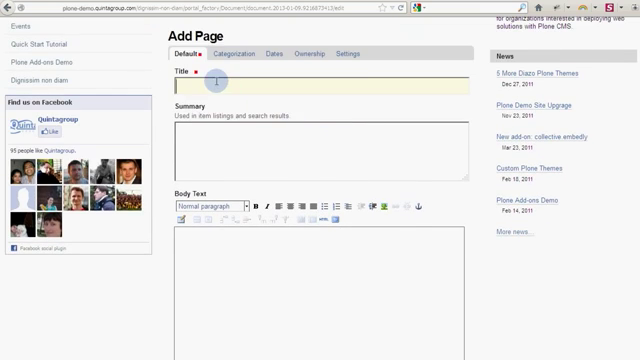
type("istique dapibus velit, porta rutrum tortor sagittis eget")
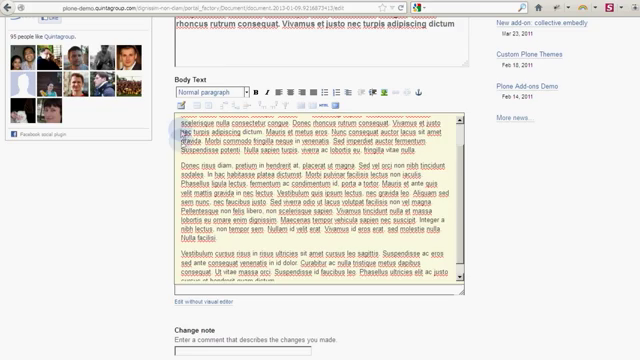
scroll("down", 3)
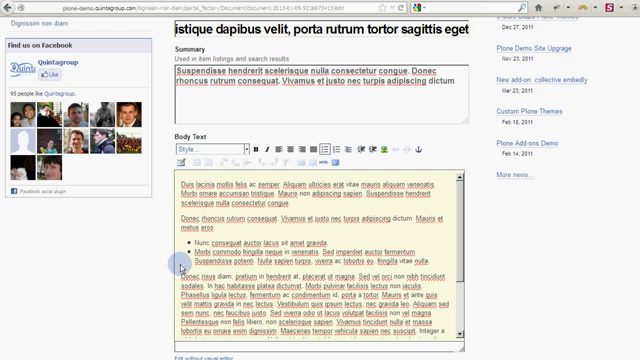
Step: Make the opening paragraph a Subheading using the Style dropdown
double_click(281, 198)
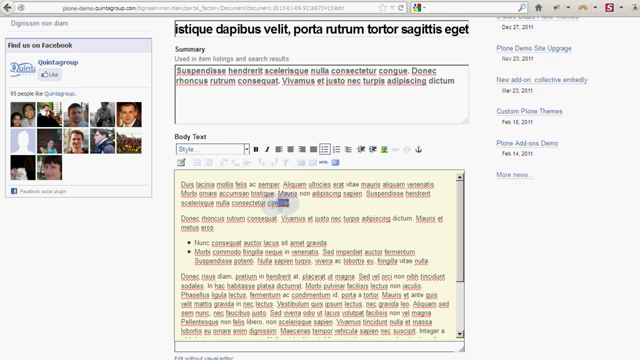
left_click(200, 158)
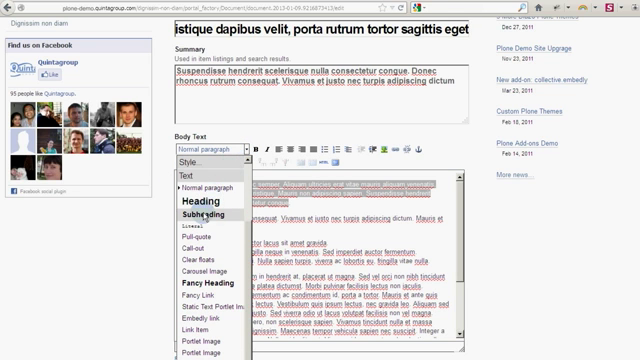
left_click(194, 215)
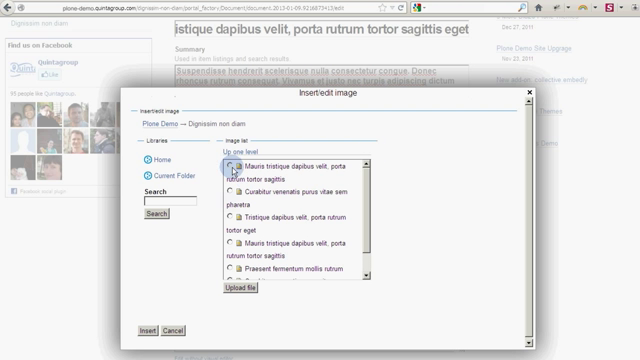
Step: Select the Curabitur venenatis ducks image, align it right, and open the size choices
left_click(245, 291)
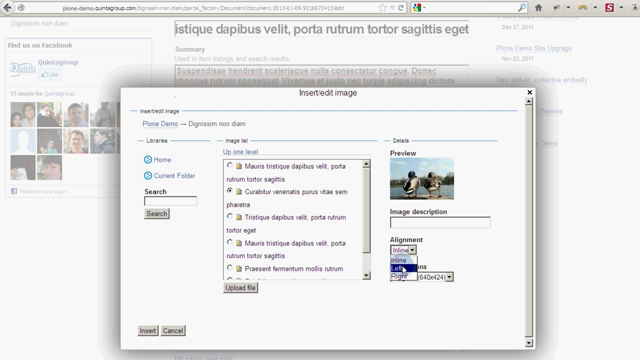
left_click(406, 256)
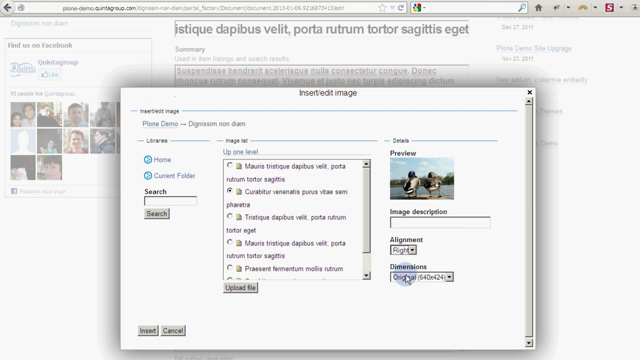
left_click(417, 288)
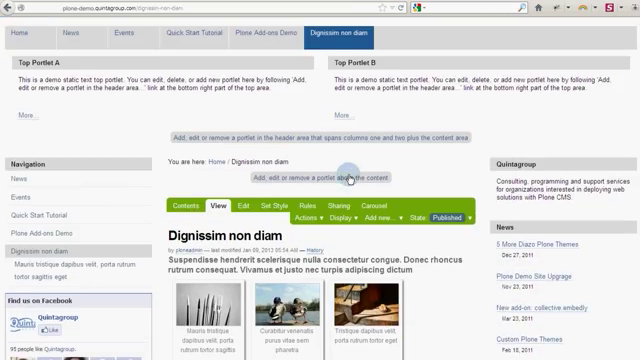
Step: Scroll the folder view to the second row of image thumbnails
scroll("down", 3)
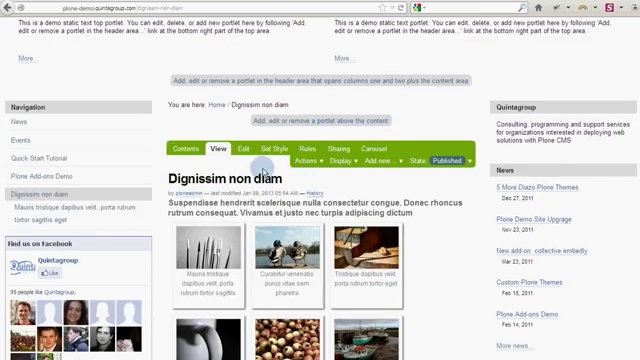